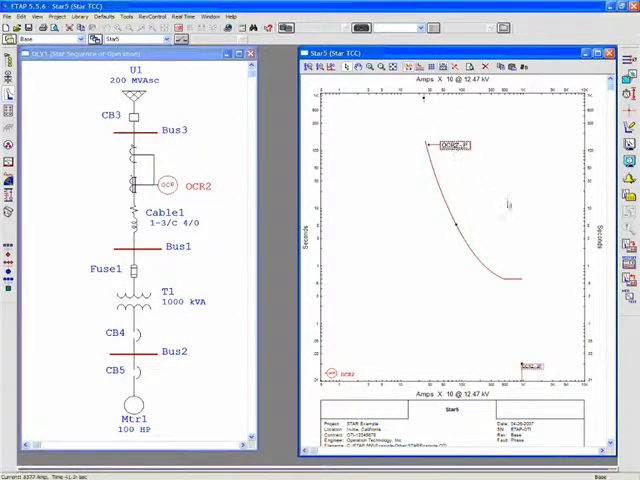
Step: Switch the OCR2 curve's displayed fault type from Phase to Ground
right_click(456, 145)
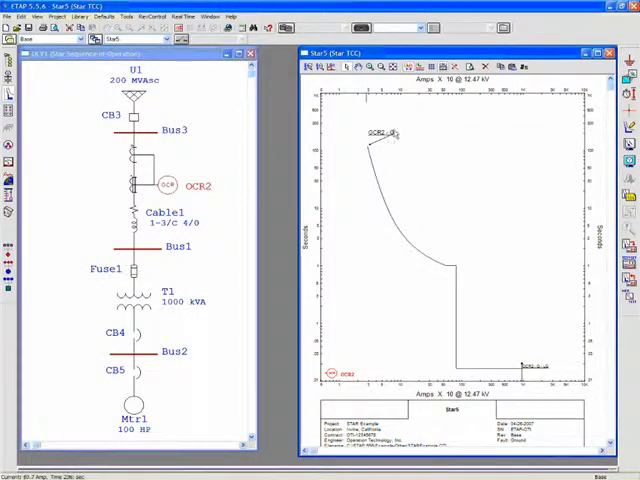
Step: Show the settings label on OCR2's phase curve via the curve's context menu
right_click(386, 135)
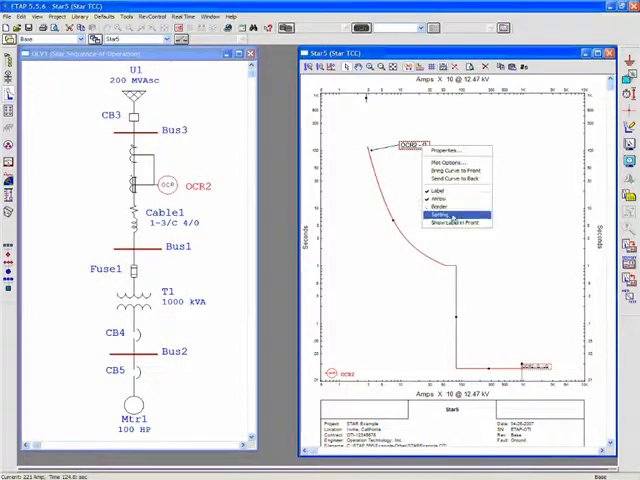
left_click(452, 218)
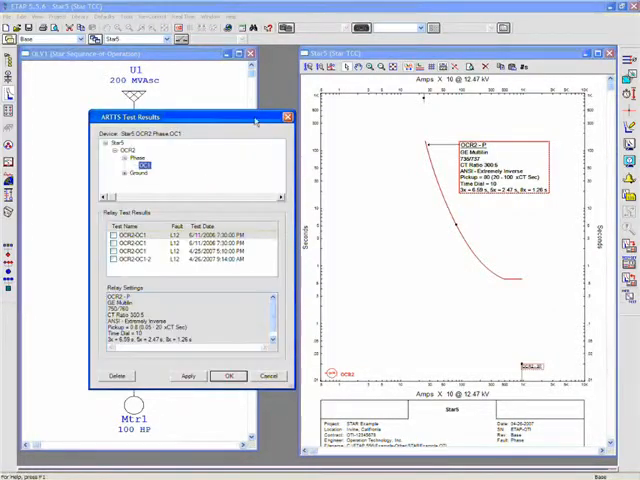
Step: Tick the first OCR2-OC1 test result dated 6/11/2006 in ARTTS Test Results
left_click_drag(180, 118, 180, 53)
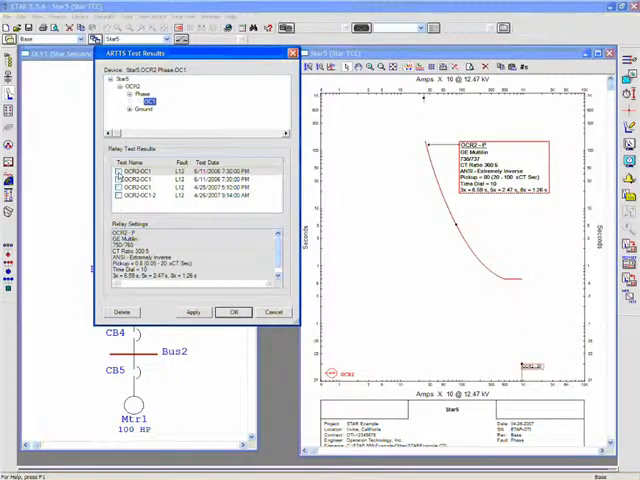
left_click(150, 173)
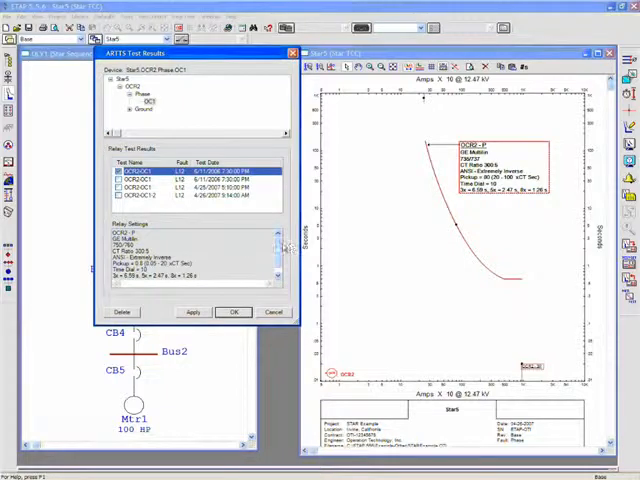
left_click(193, 312)
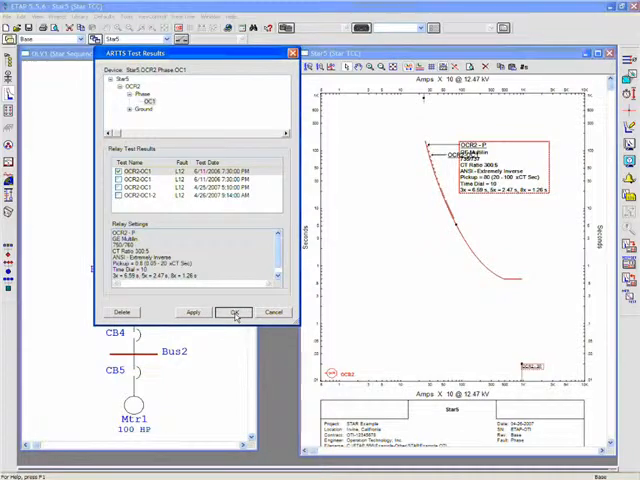
Step: Plot the OCR2-OC1 test points on the TCC and open their User Curve Properties
left_click(234, 312)
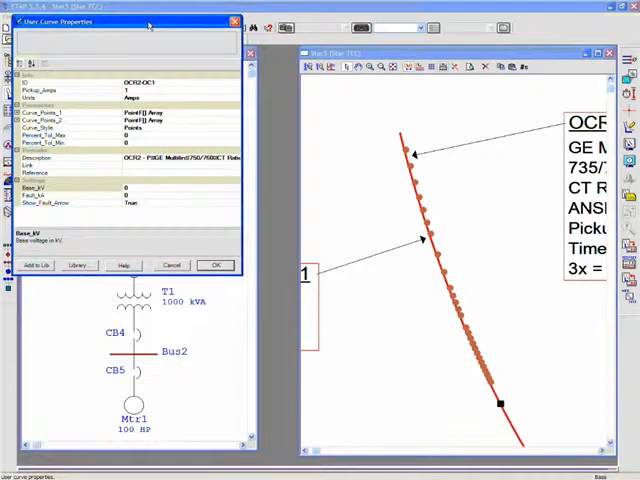
Step: Expand Curve_Points_1 in User Curve Properties to view the time-current points
left_click_drag(128, 22, 258, 30)
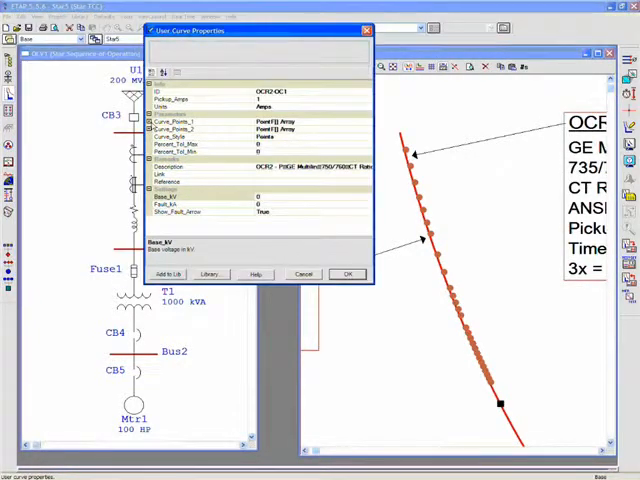
left_click(175, 121)
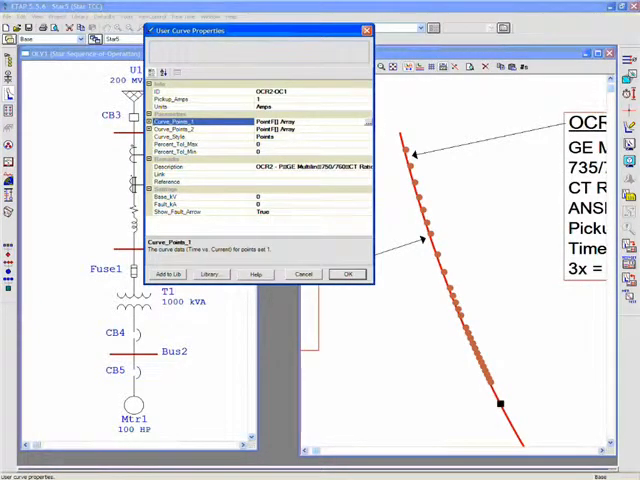
left_click(359, 121)
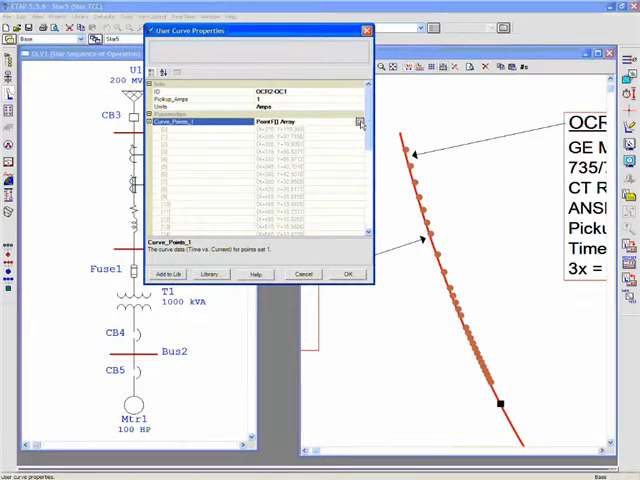
left_click(359, 121)
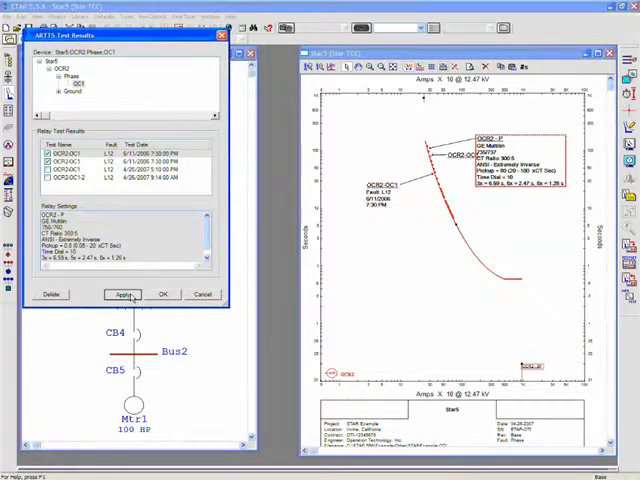
Step: Apply and accept the ticked ARTTS test results, leaving only OCR2's phase curve shown
left_click(122, 294)
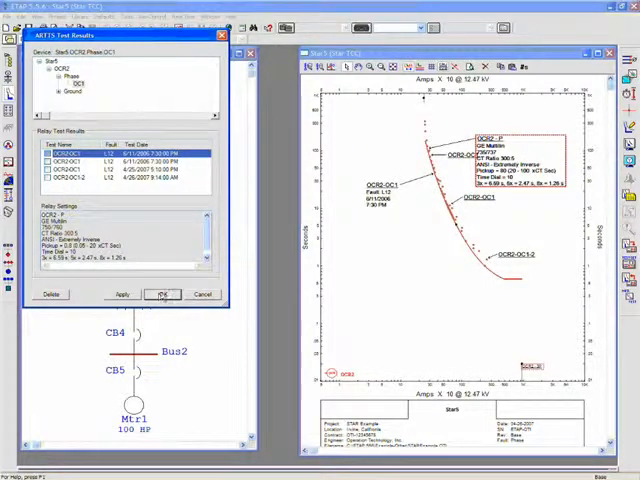
left_click(162, 293)
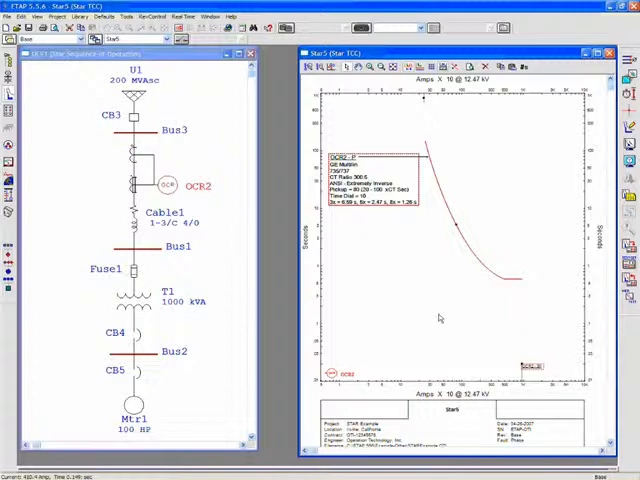
mouse_move(470, 185)
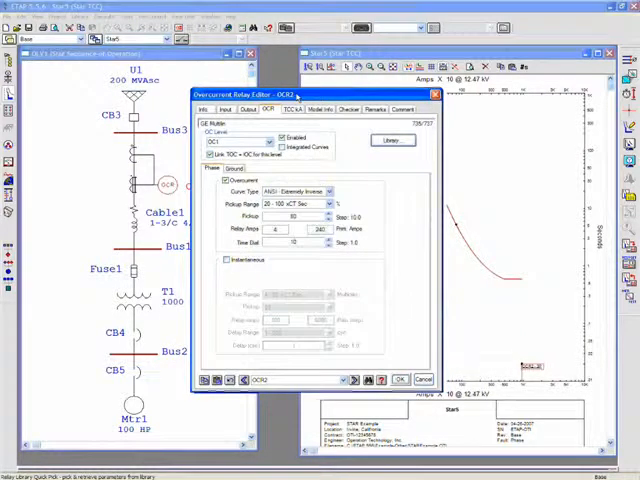
Step: Move OCR2's relay editor aside before running the ARTTS export
left_click_drag(300, 93, 203, 51)
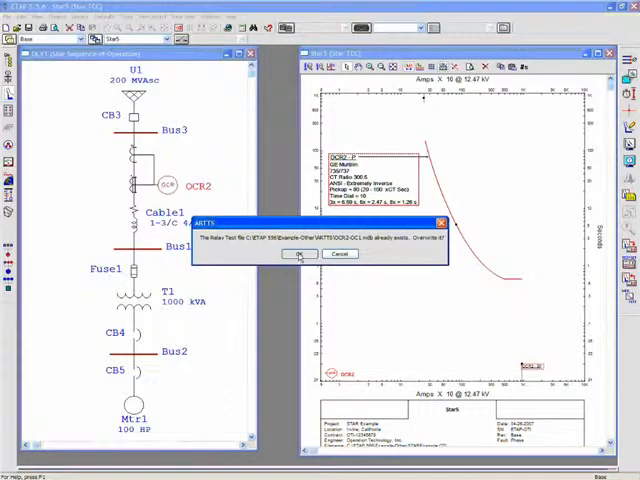
Step: Overwrite the existing OCR2-OC1 relay test file to complete the ARTTS export
left_click(300, 253)
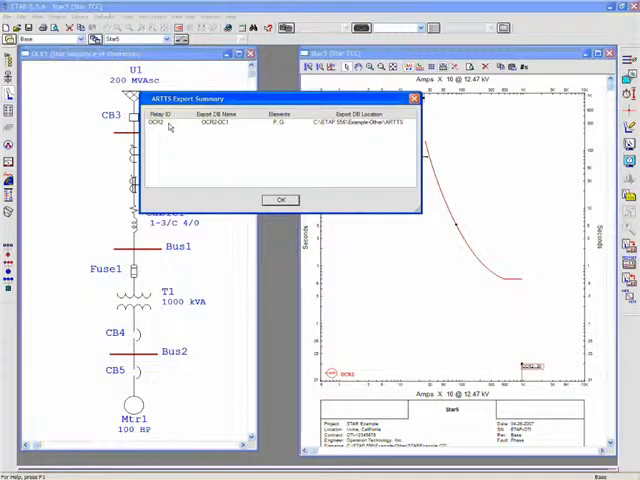
mouse_move(230, 135)
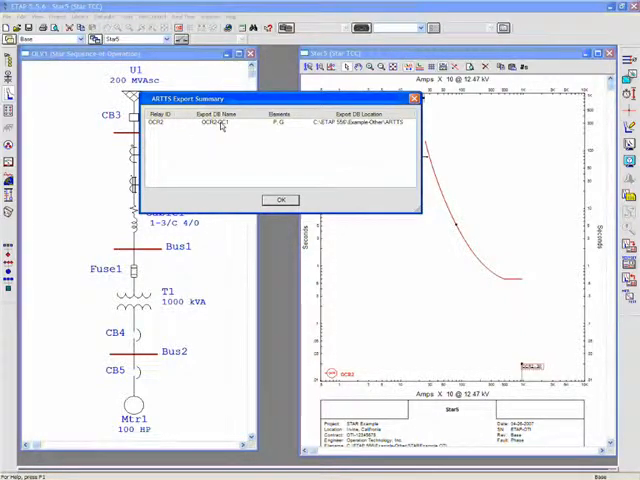
mouse_move(283, 127)
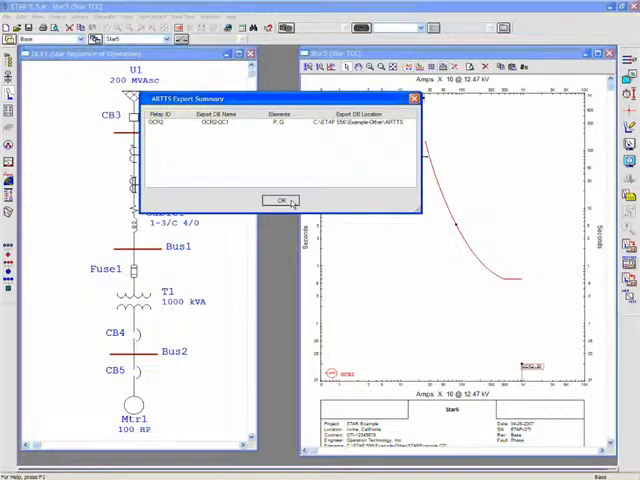
Step: Close the export summary and launch ARTS with the DRTS 6 USB instrument
left_click(270, 200)
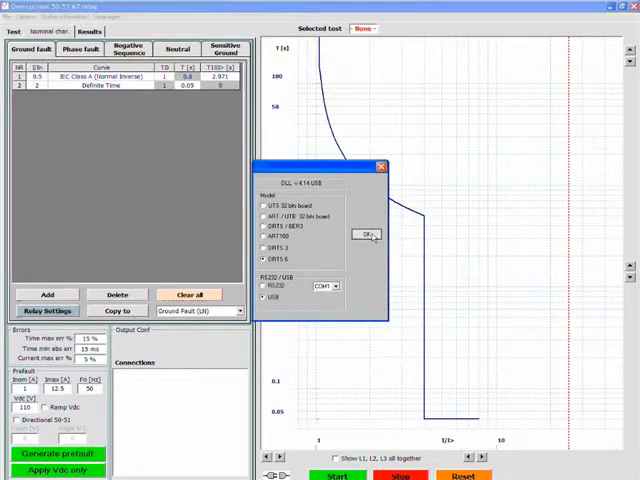
left_click(366, 234)
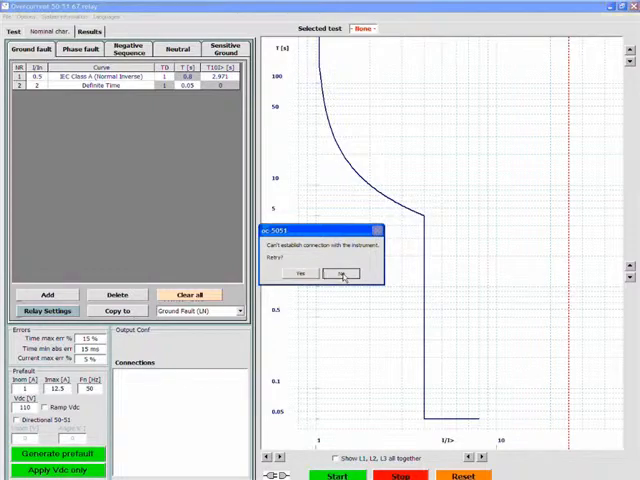
Step: Decline the connection retry and switch to the Phase fault characteristics
left_click(343, 274)
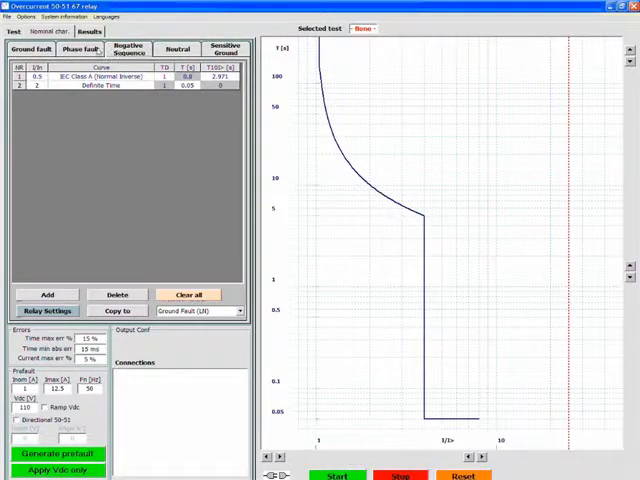
left_click(13, 31)
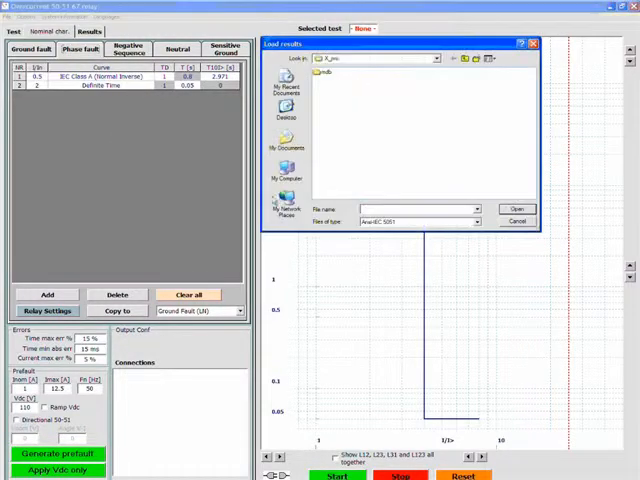
Step: Review the ETAP ARTTS Export Summary listing OCR2-OC1, then close it
left_click(516, 221)
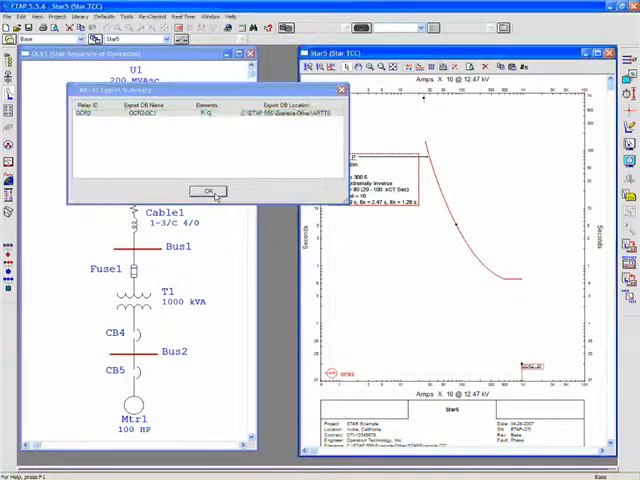
left_click(205, 191)
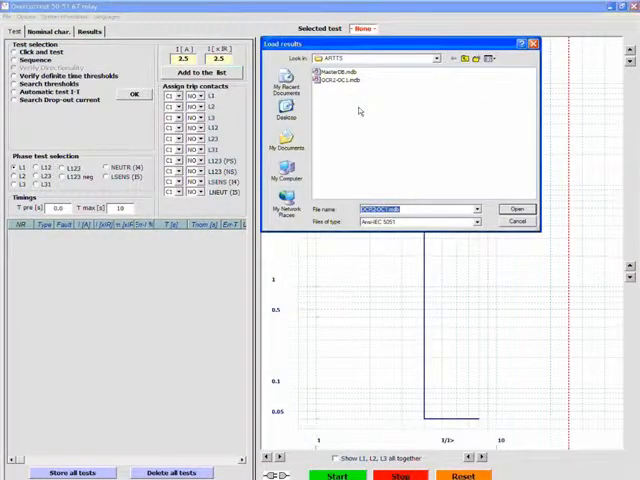
Step: Load OCR2-OC1.mdb and view its custom curve points, declining the connection retry prompt
left_click(340, 80)
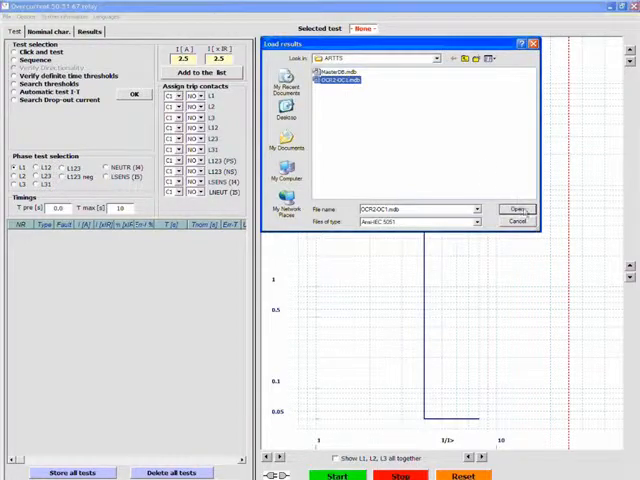
left_click(516, 208)
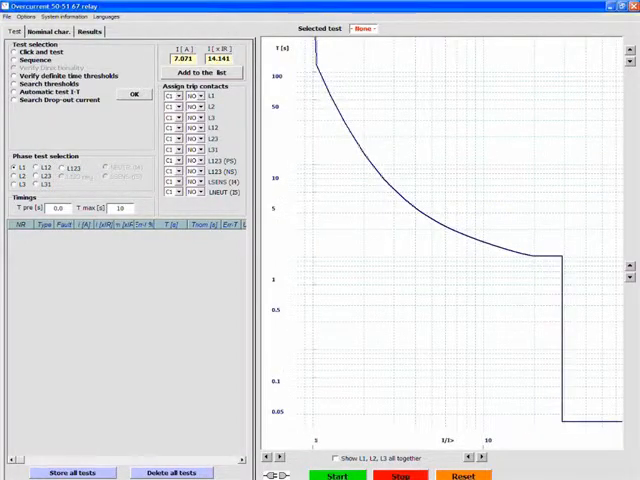
left_click(89, 31)
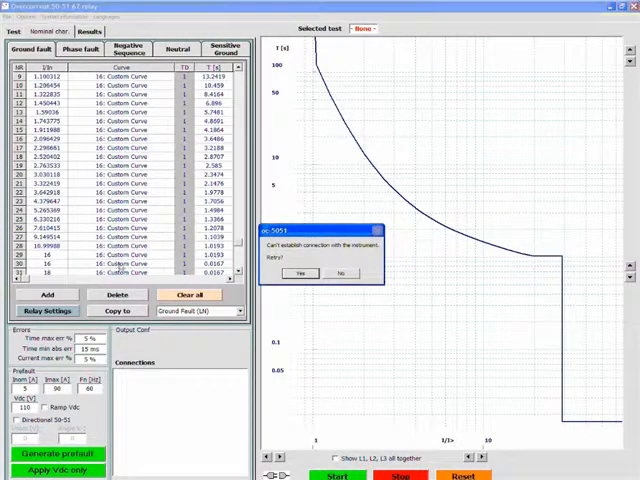
left_click(340, 273)
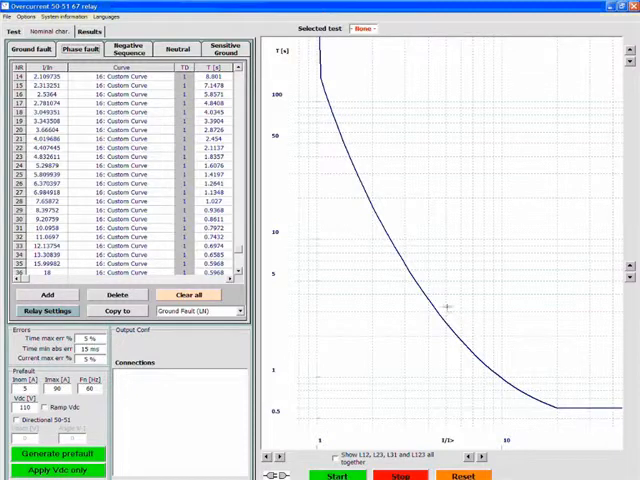
mouse_move(335, 98)
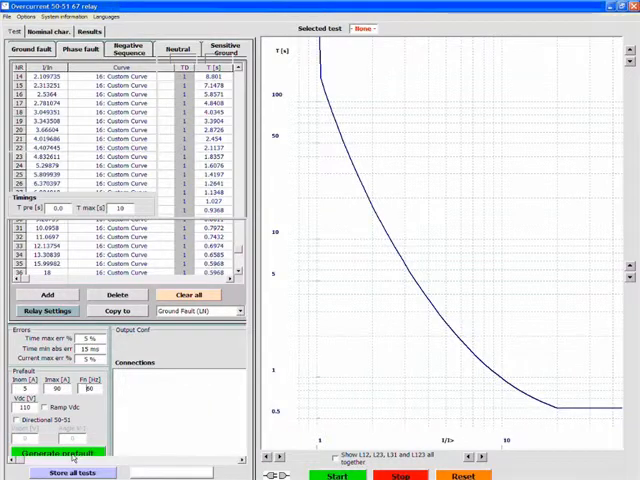
Step: Pick a 4.907 A test point on the imported curve for the L12 fault
left_click(13, 31)
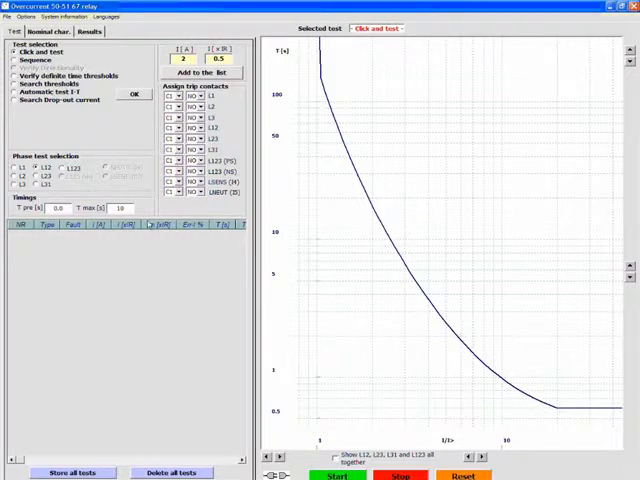
left_click(332, 62)
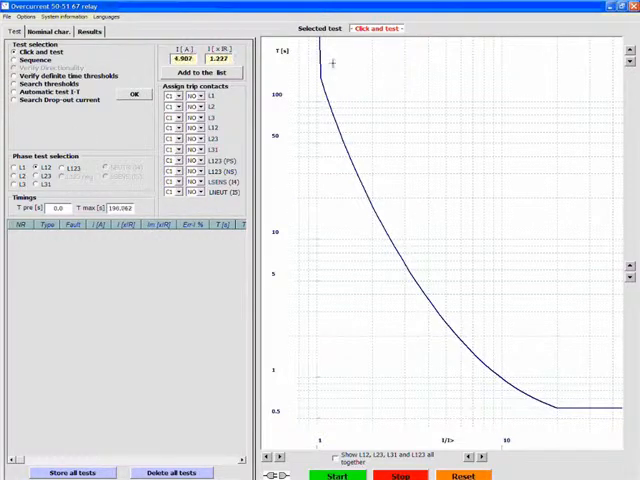